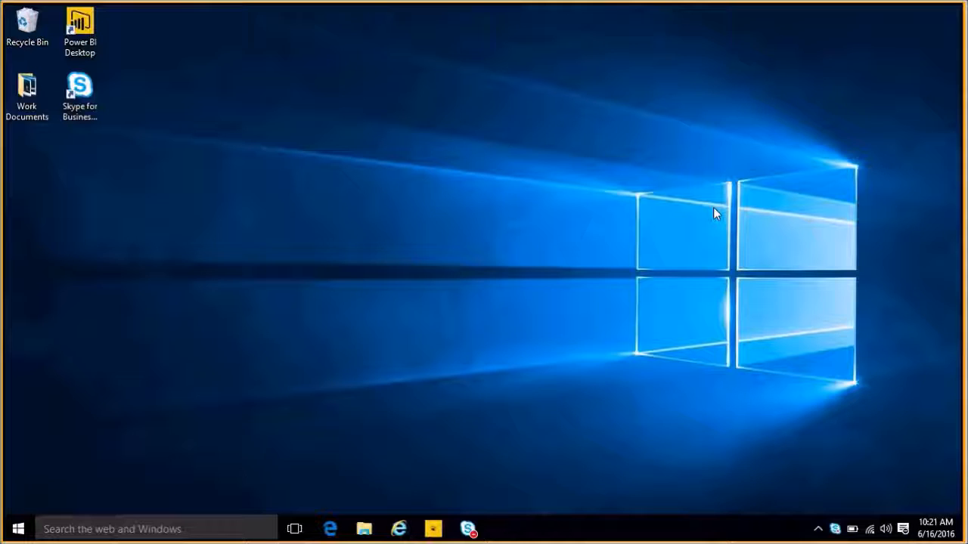
{"action": "mouse_move", "coordinate": [602, 229]}
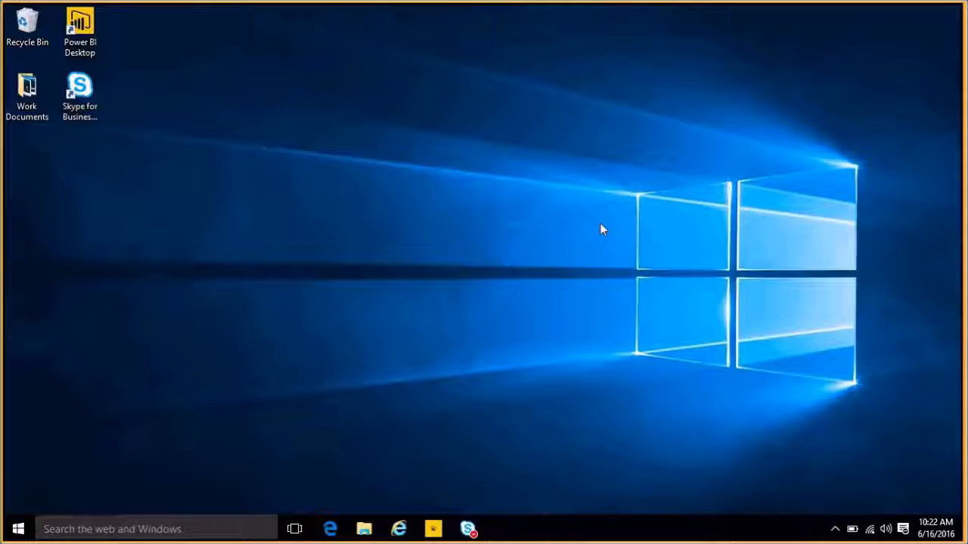
{"action": "mouse_move", "coordinate": [611, 219]}
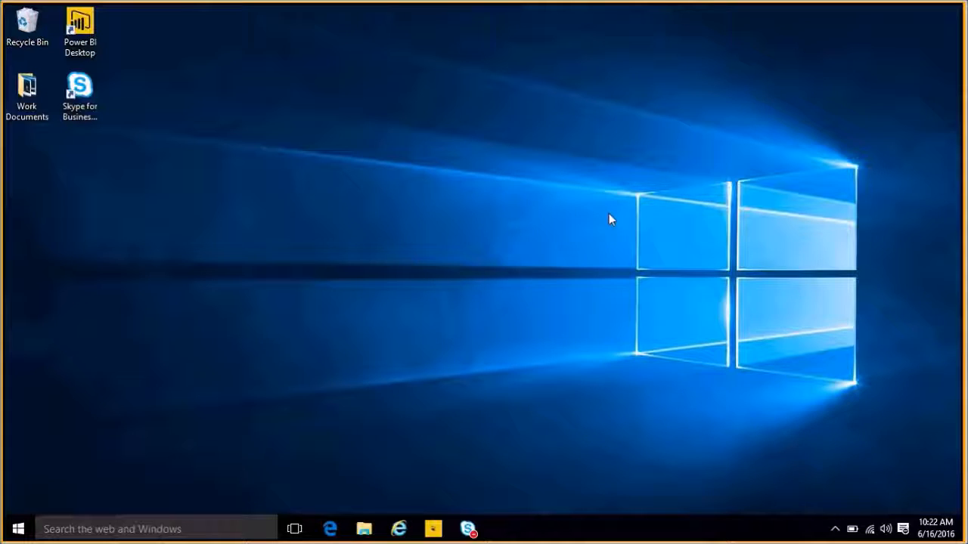
{"action": "mouse_move", "coordinate": [233, 471]}
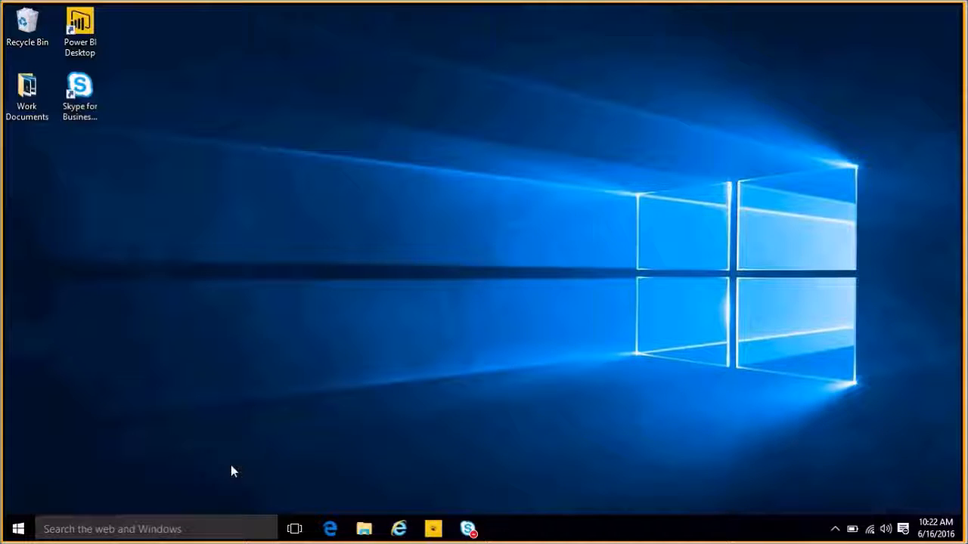
{"action": "mouse_move", "coordinate": [155, 482]}
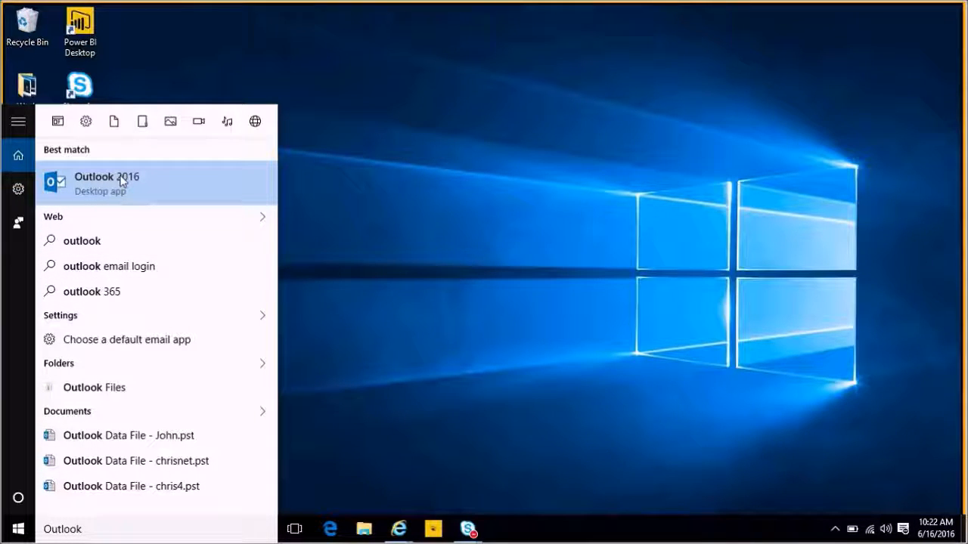
Step: Pin the Outlook 2016 search result to the taskbar
{"action": "right_click", "coordinate": [106, 181]}
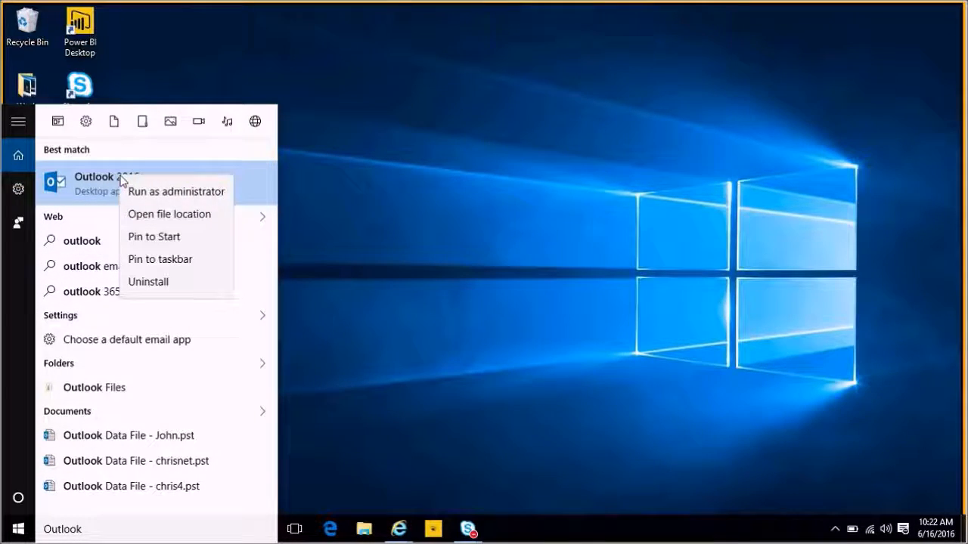
{"action": "mouse_move", "coordinate": [154, 236]}
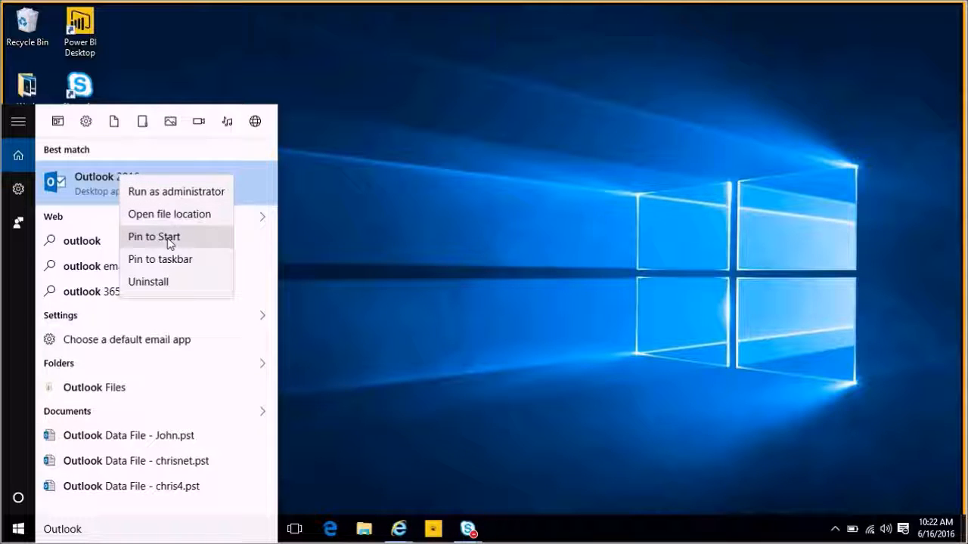
{"action": "mouse_move", "coordinate": [161, 259]}
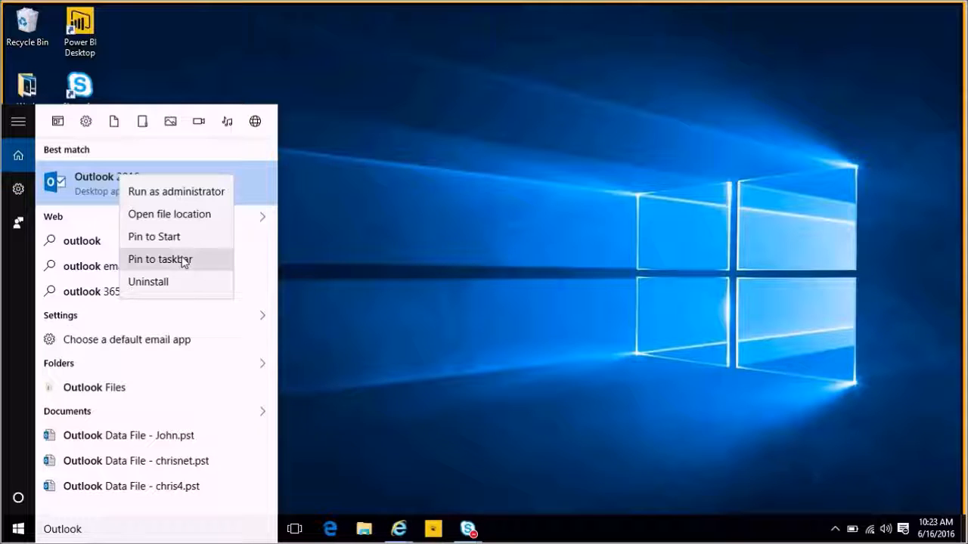
{"action": "left_click", "coordinate": [160, 258]}
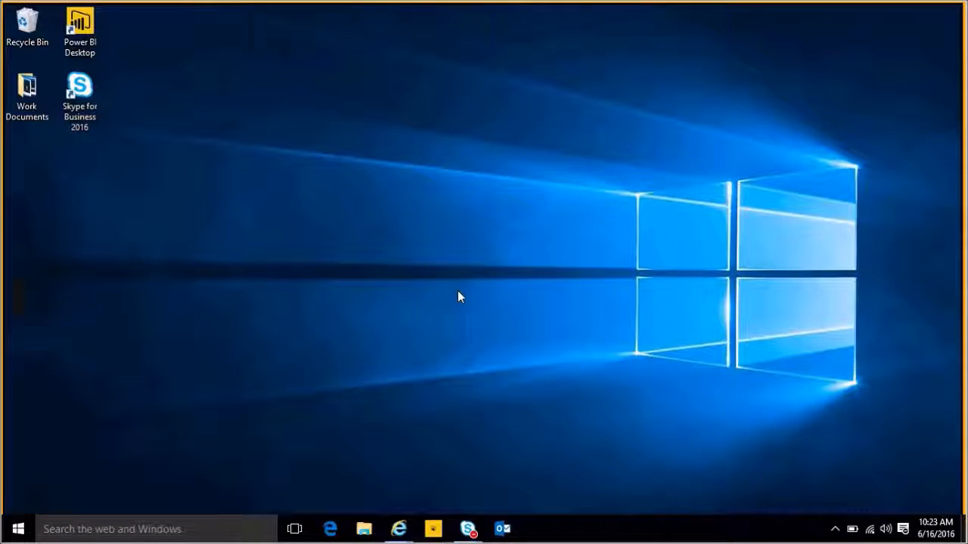
{"action": "mouse_move", "coordinate": [484, 494]}
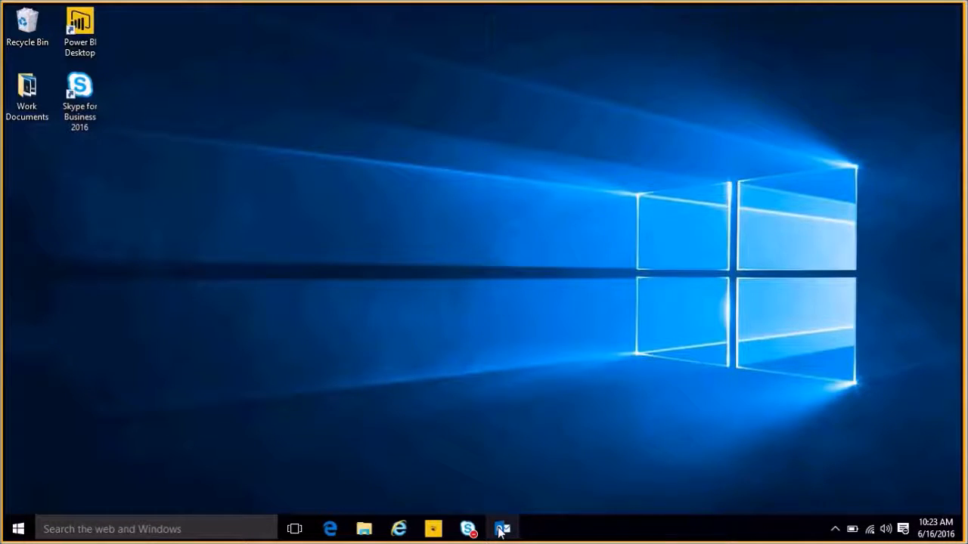
{"action": "left_click", "coordinate": [503, 528]}
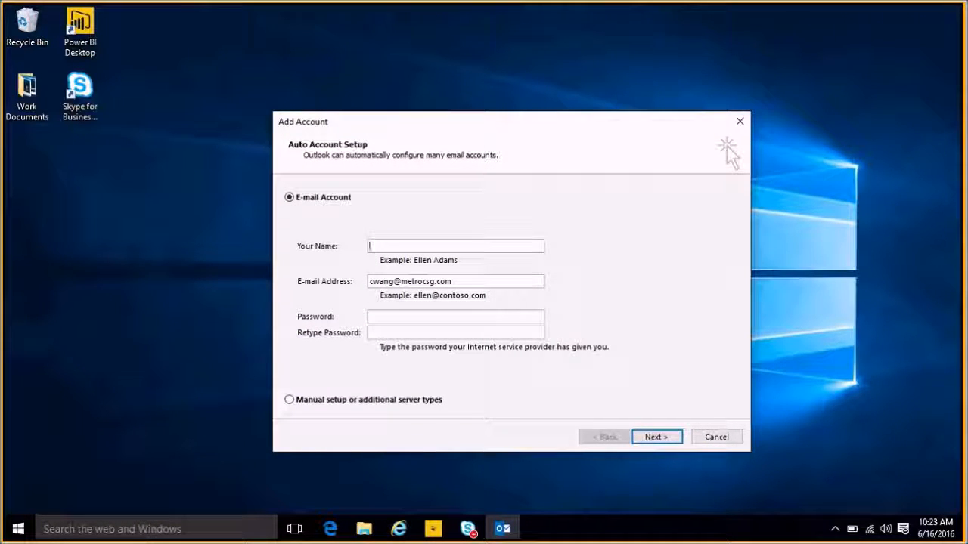
{"action": "type", "text": "Test Test"}
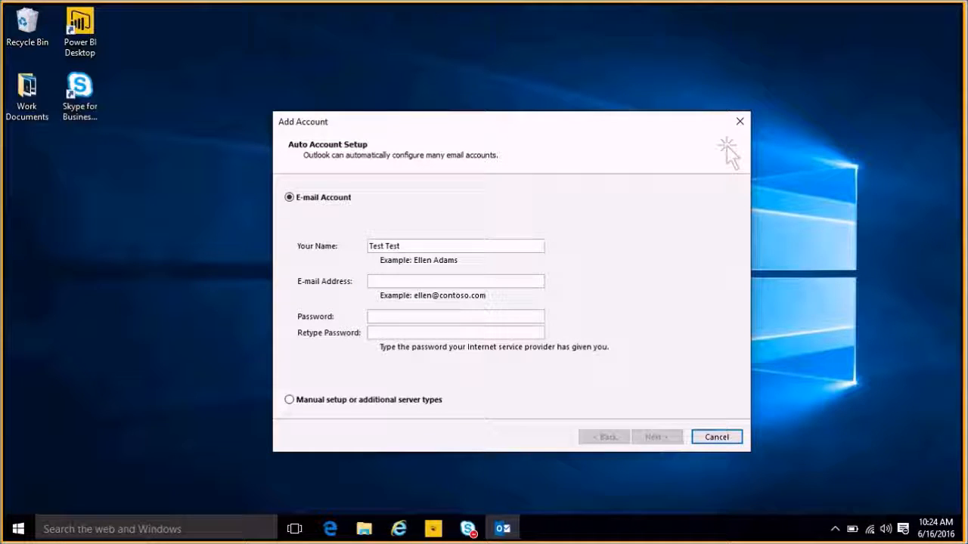
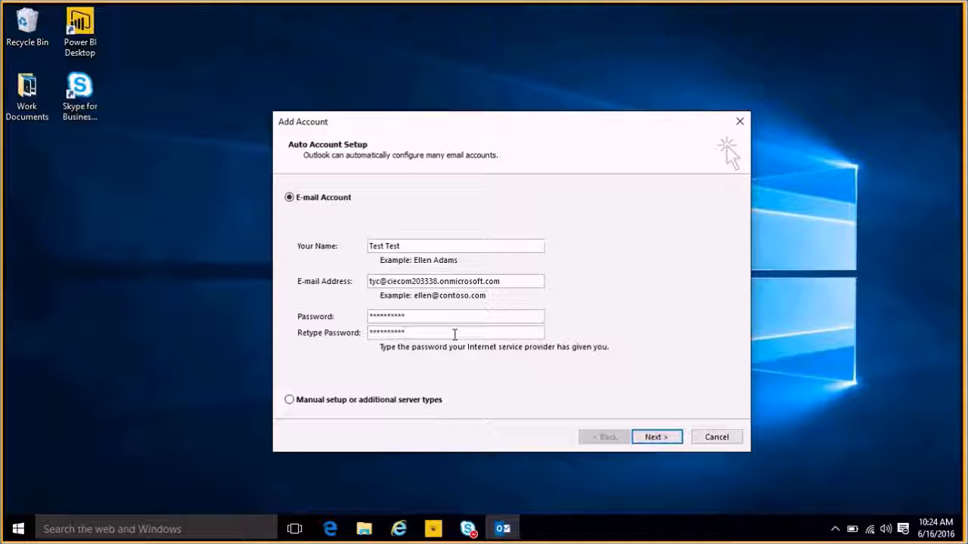
{"action": "mouse_move", "coordinate": [533, 363]}
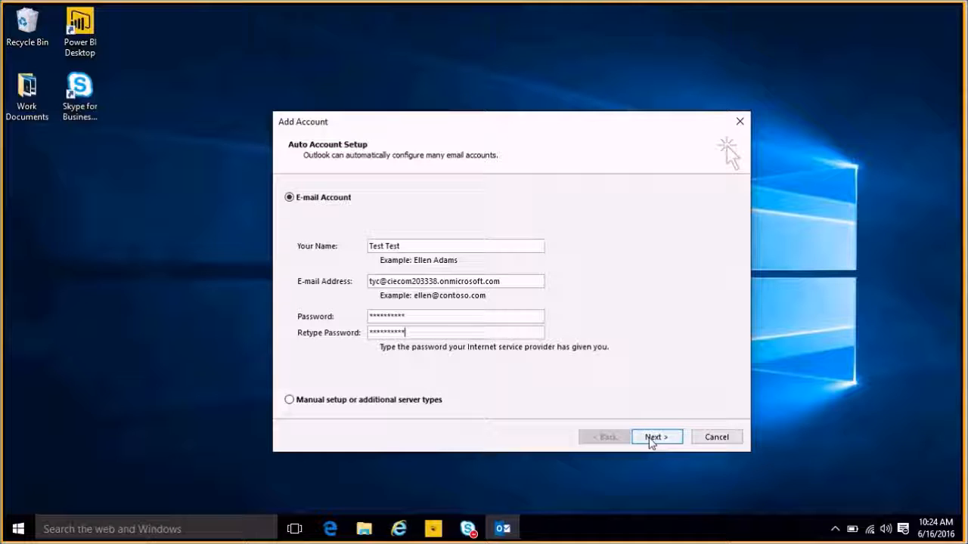
{"action": "left_click", "coordinate": [655, 437]}
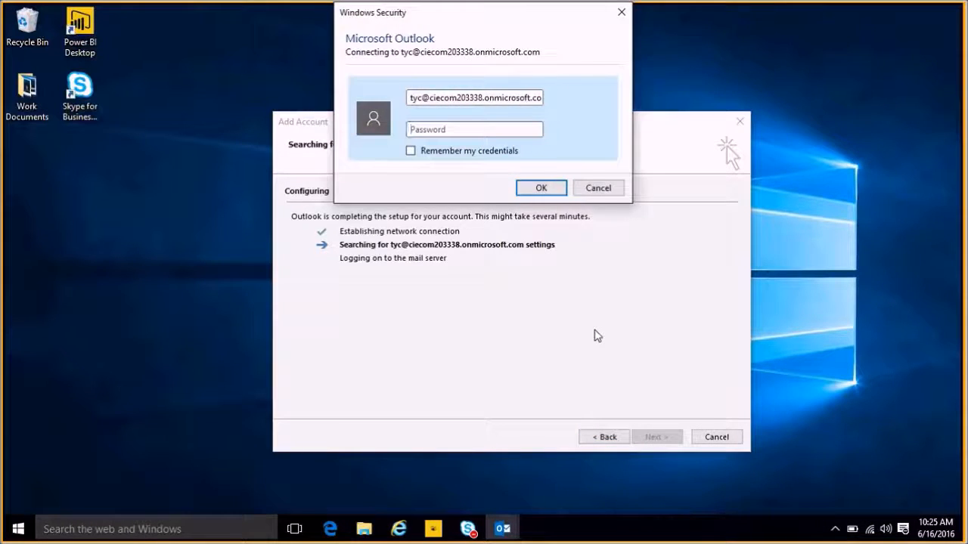
Step: Enter and save the sign-in credentials in the Windows Security prompt
{"action": "left_click_drag", "start_coordinate": [484, 12], "coordinate": [503, 171]}
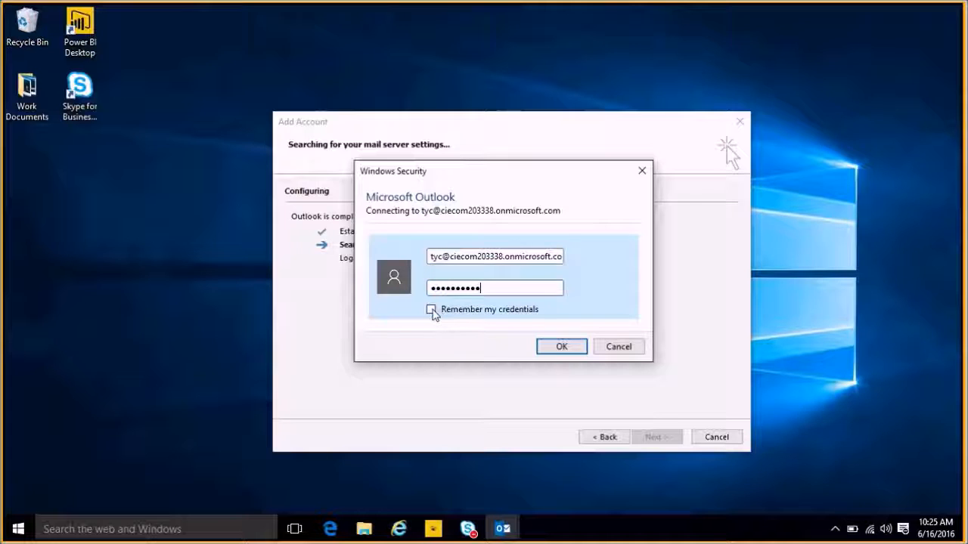
{"action": "left_click", "coordinate": [431, 309]}
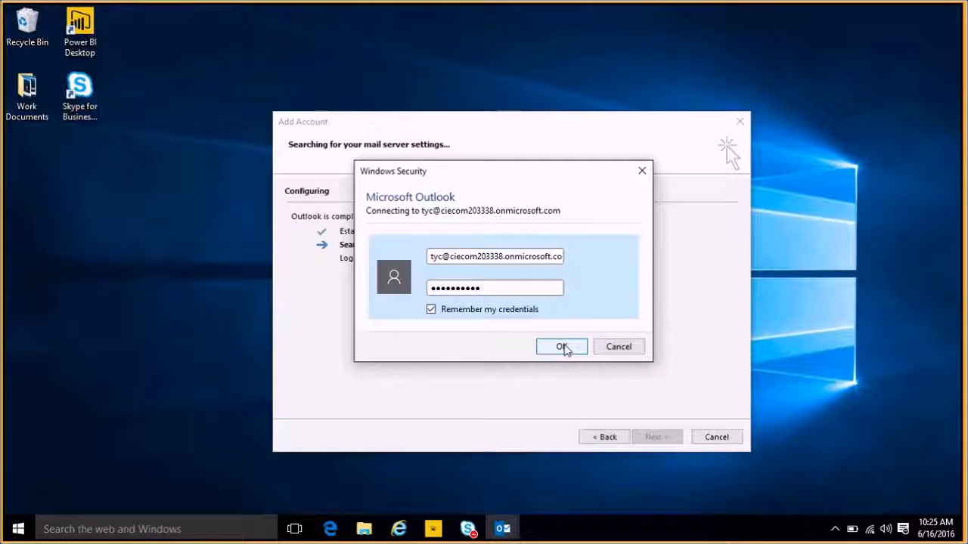
{"action": "left_click", "coordinate": [561, 346]}
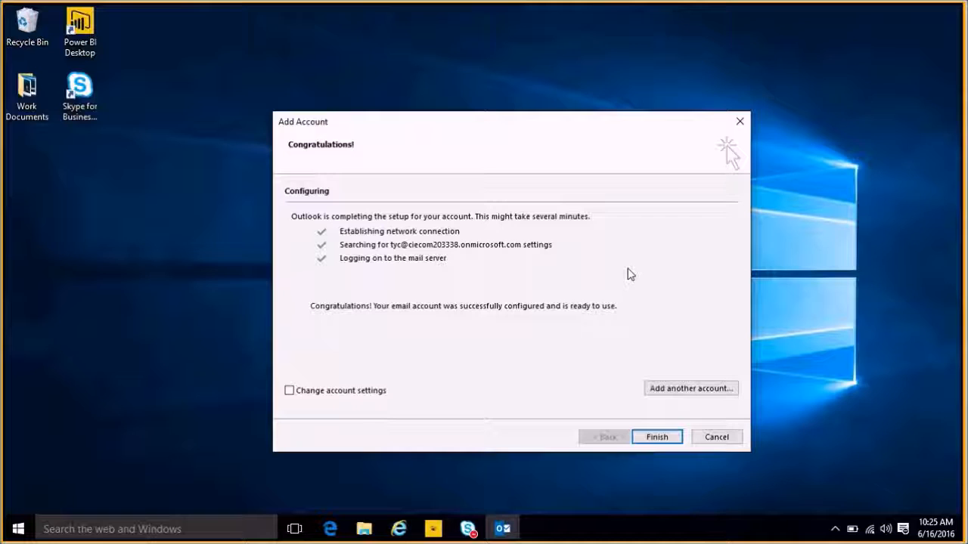
{"action": "mouse_move", "coordinate": [337, 326]}
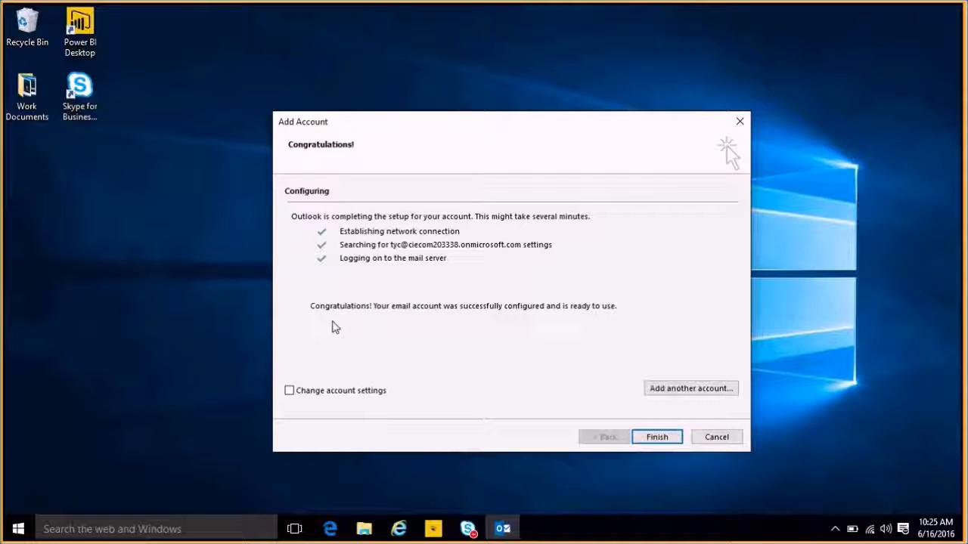
{"action": "mouse_move", "coordinate": [405, 321]}
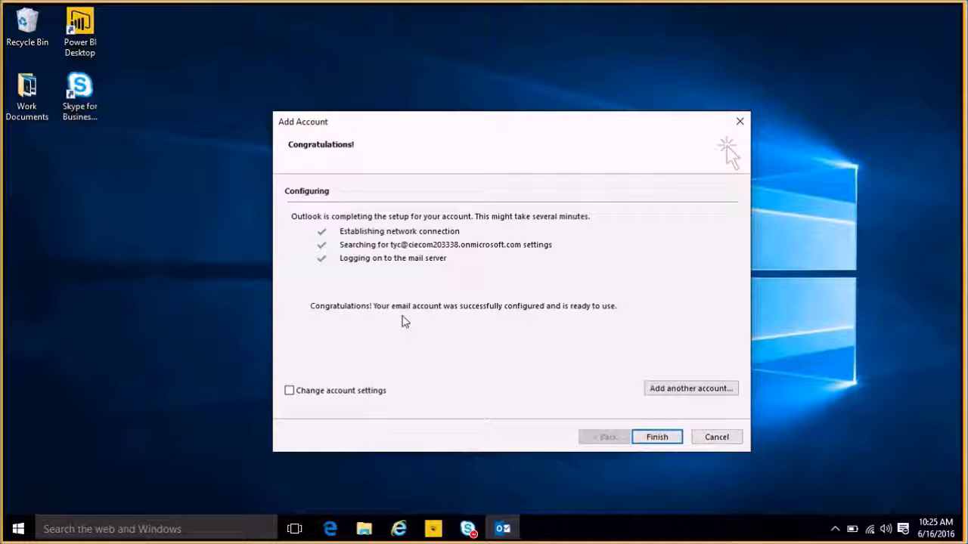
{"action": "mouse_move", "coordinate": [611, 323]}
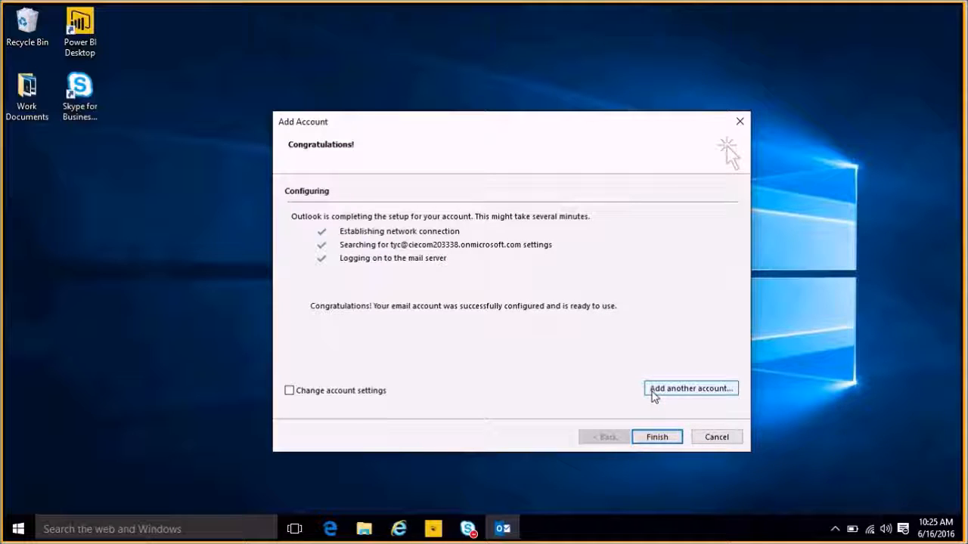
{"action": "mouse_move", "coordinate": [661, 403]}
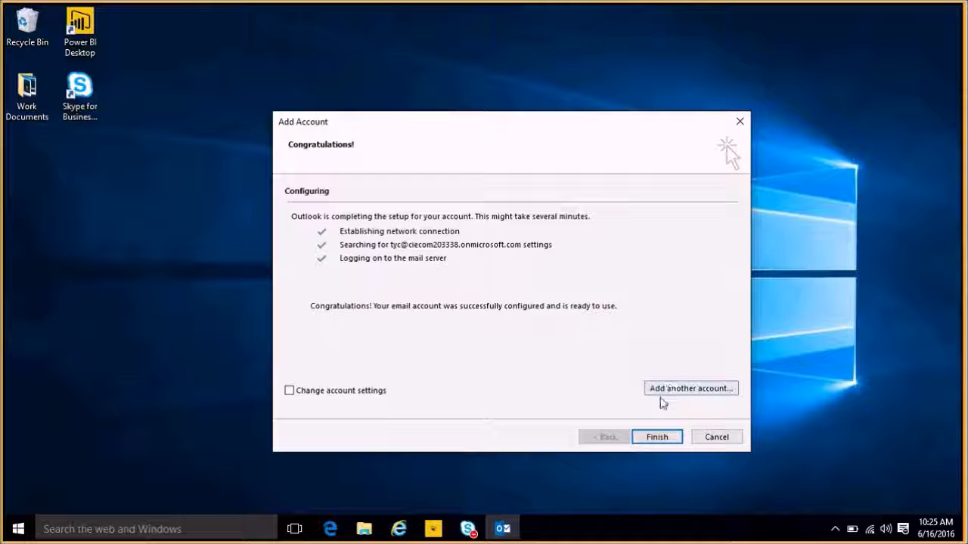
Step: Finish Add Account and open Outlook with the Test profile
{"action": "left_click", "coordinate": [656, 437]}
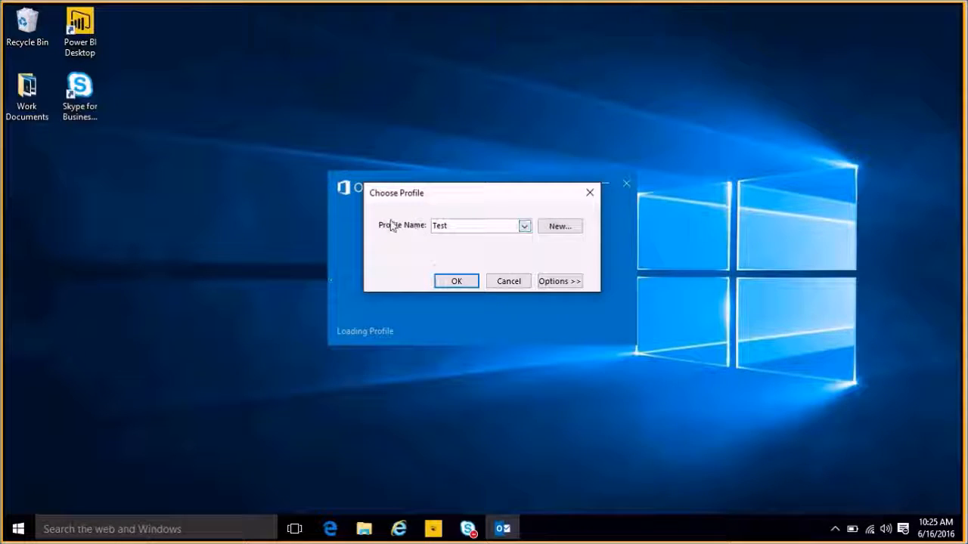
{"action": "mouse_move", "coordinate": [519, 242]}
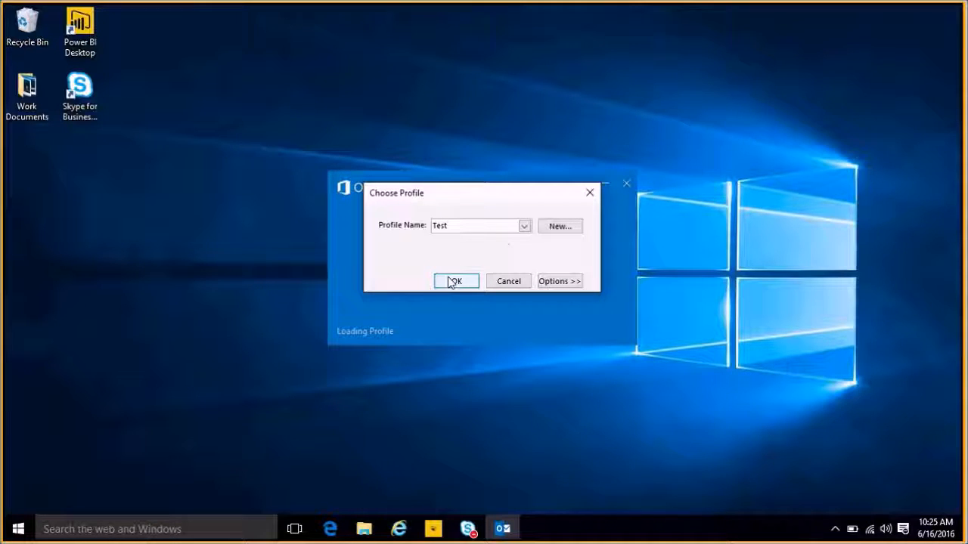
{"action": "left_click", "coordinate": [456, 281]}
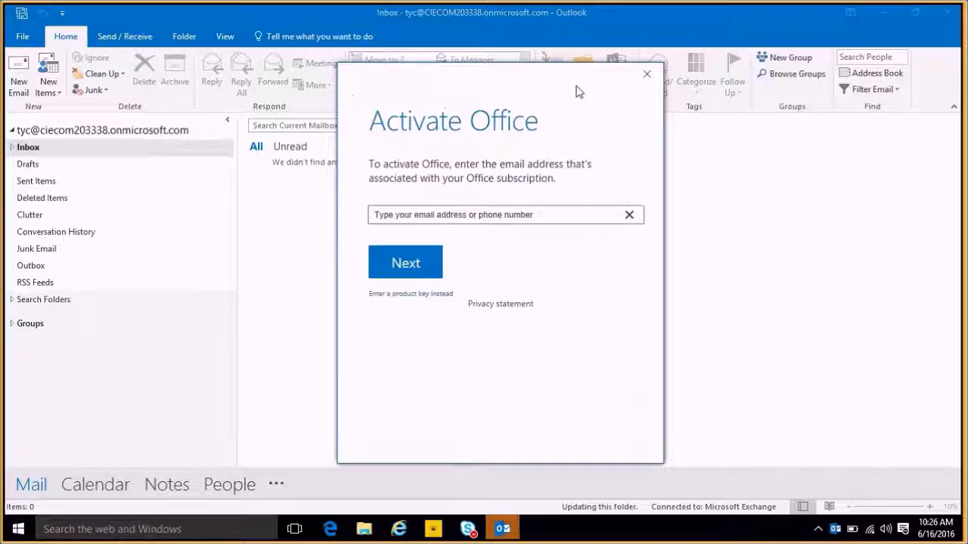
{"action": "left_click", "coordinate": [506, 215]}
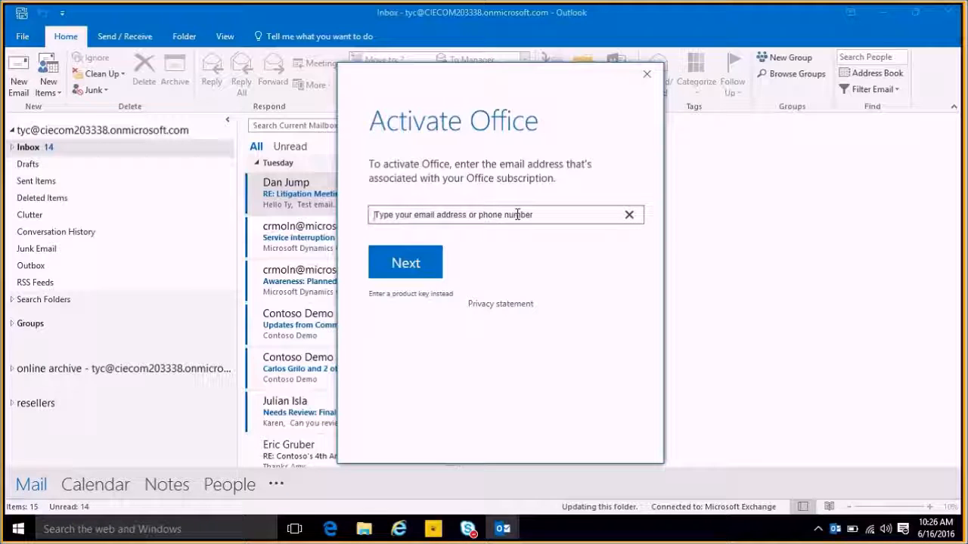
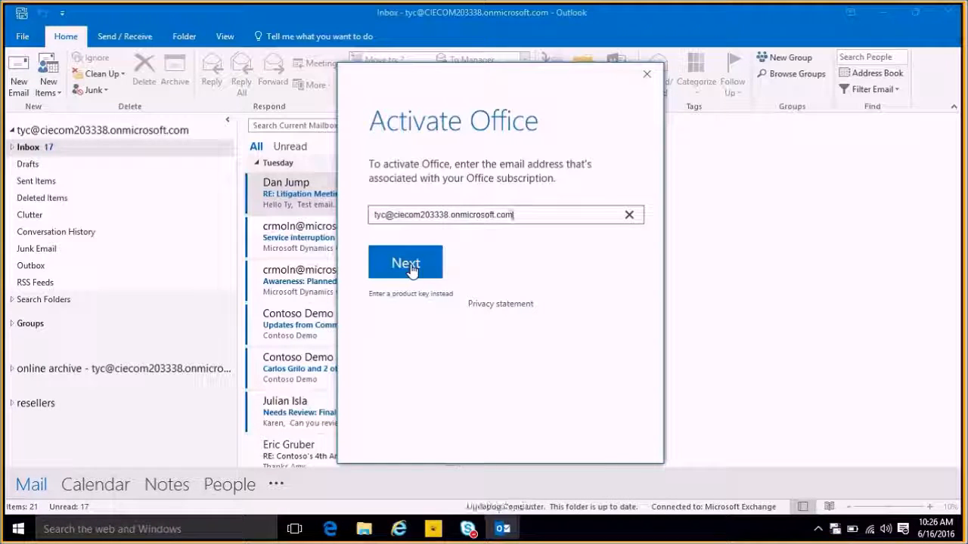
{"action": "left_click", "coordinate": [405, 263]}
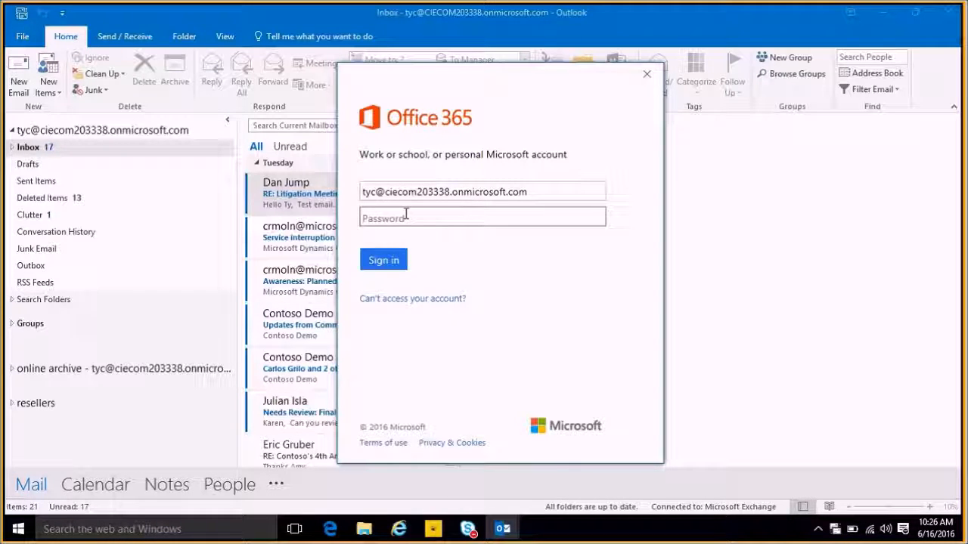
{"action": "left_click", "coordinate": [383, 259]}
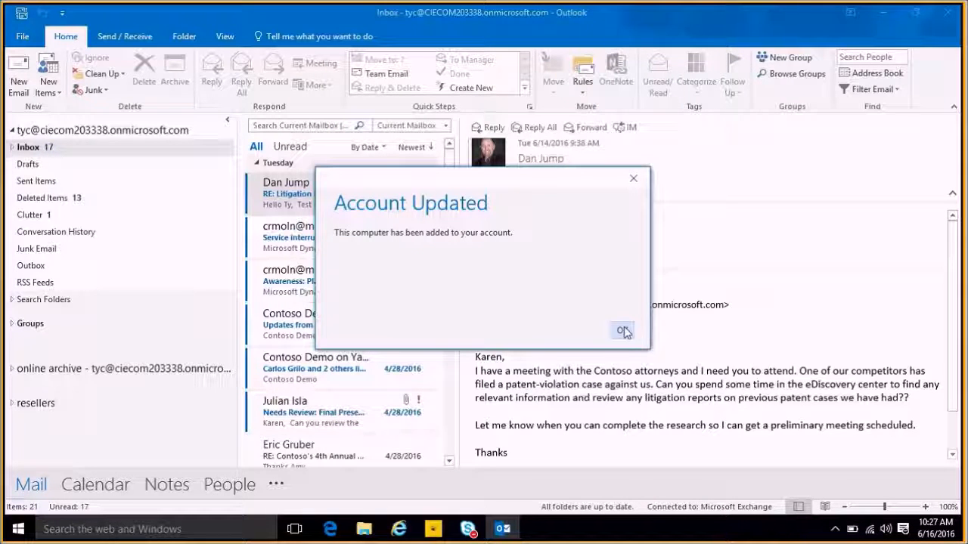
Step: Dismiss the Account Updated notice and the successful activation message
{"action": "left_click", "coordinate": [622, 331]}
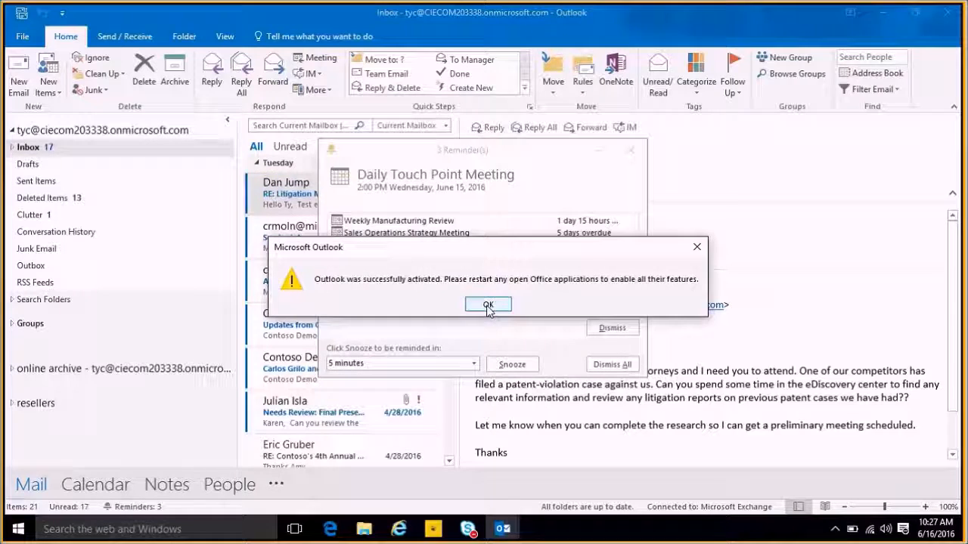
{"action": "left_click", "coordinate": [487, 304]}
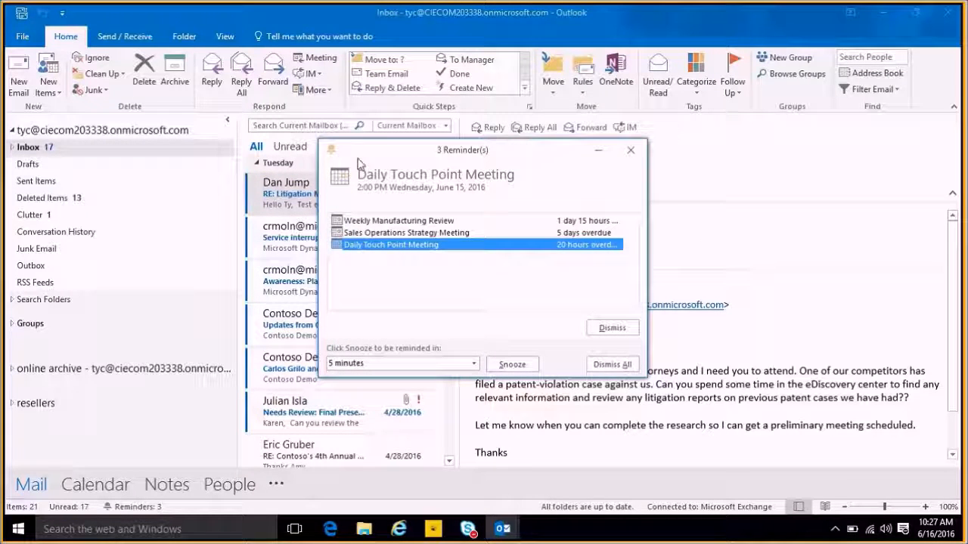
{"action": "mouse_move", "coordinate": [630, 151]}
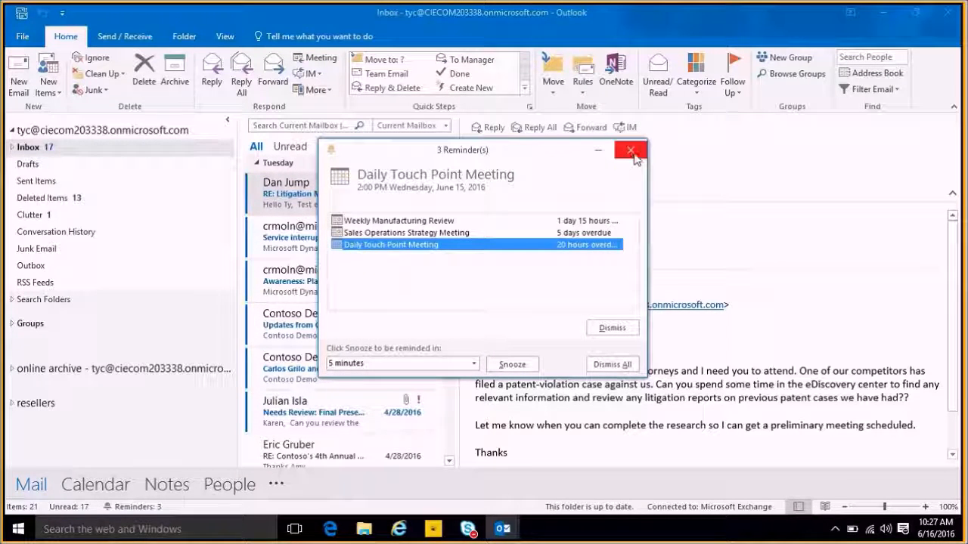